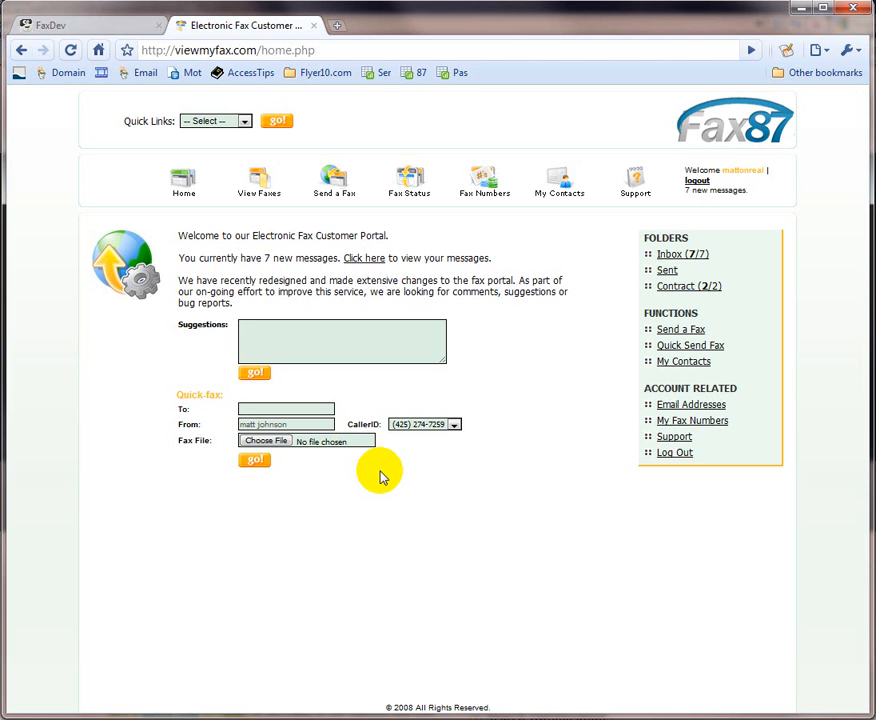
{"action": "mouse_move", "coordinate": [333, 180]}
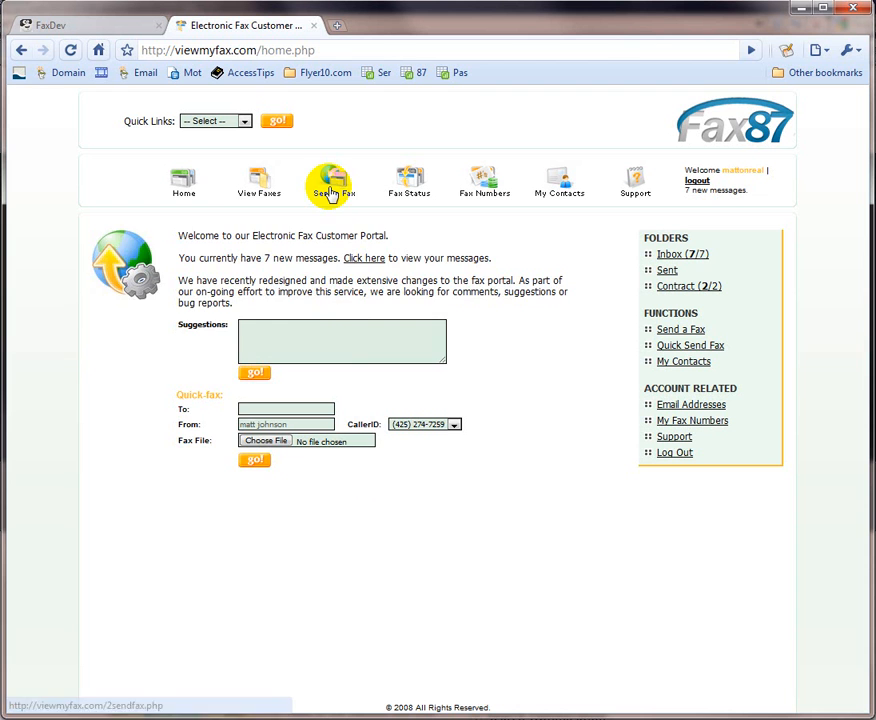
{"action": "left_click", "coordinate": [333, 181]}
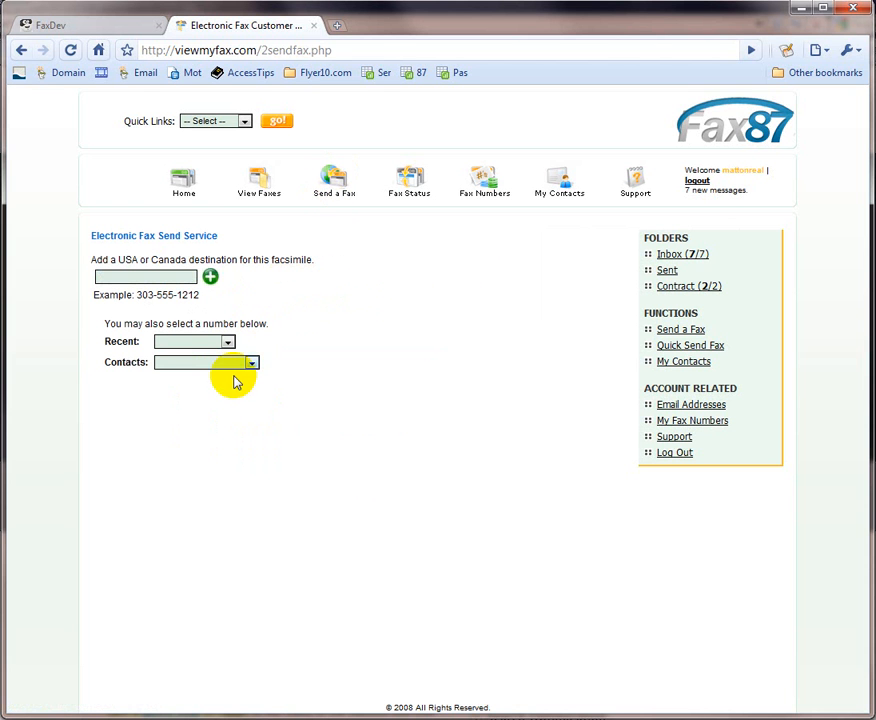
{"action": "left_click", "coordinate": [145, 276]}
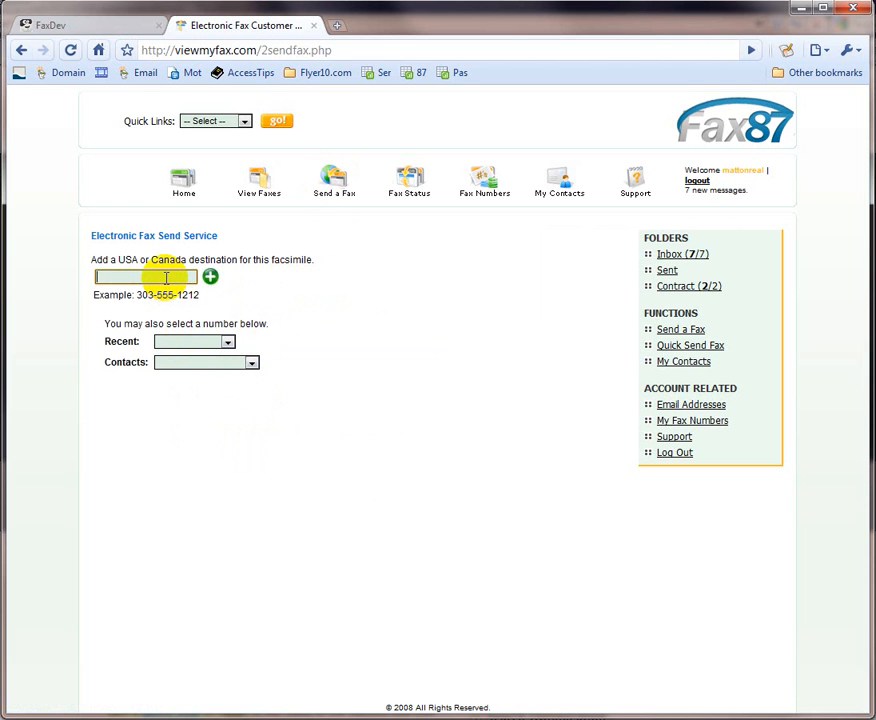
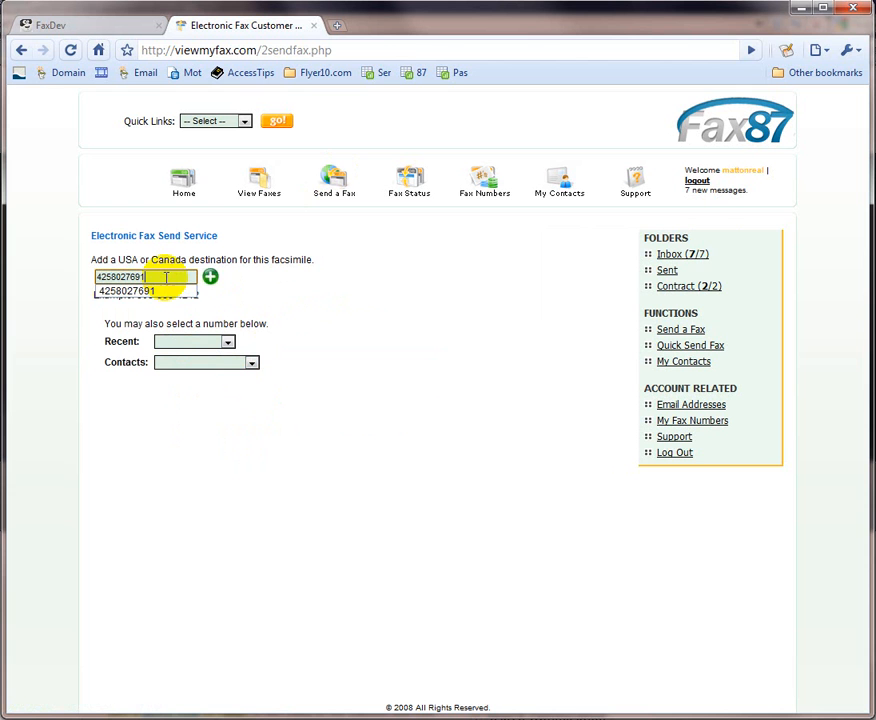
{"action": "left_click", "coordinate": [210, 277]}
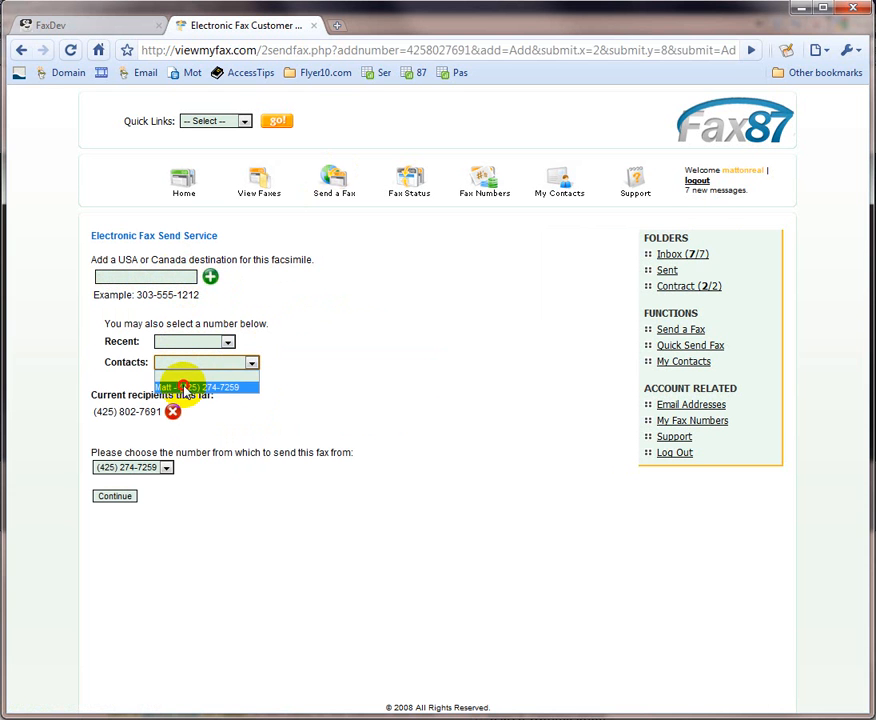
{"action": "left_click", "coordinate": [205, 387]}
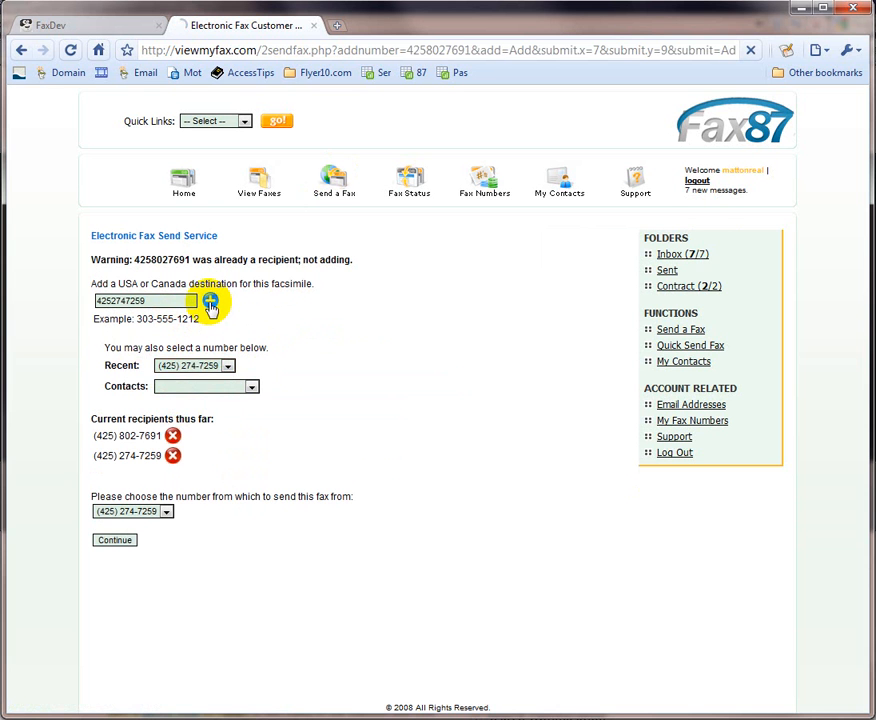
{"action": "left_click", "coordinate": [210, 303]}
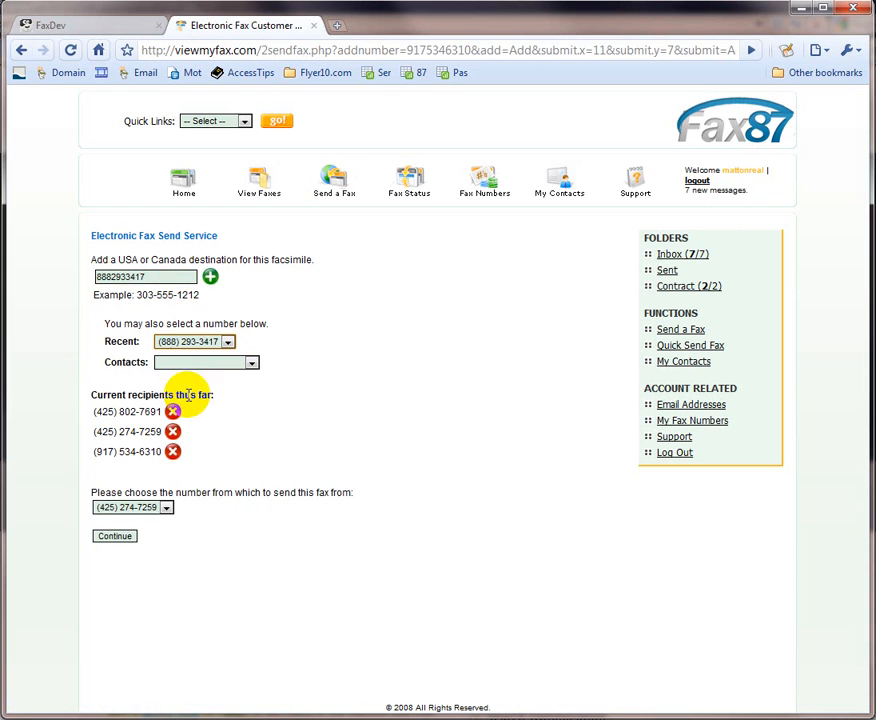
{"action": "left_click", "coordinate": [210, 277]}
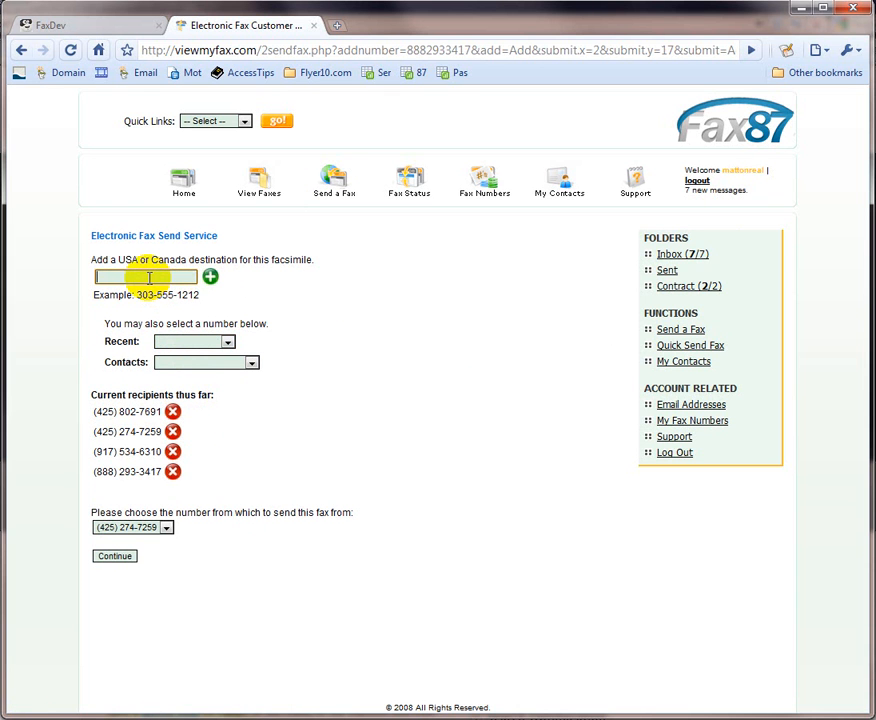
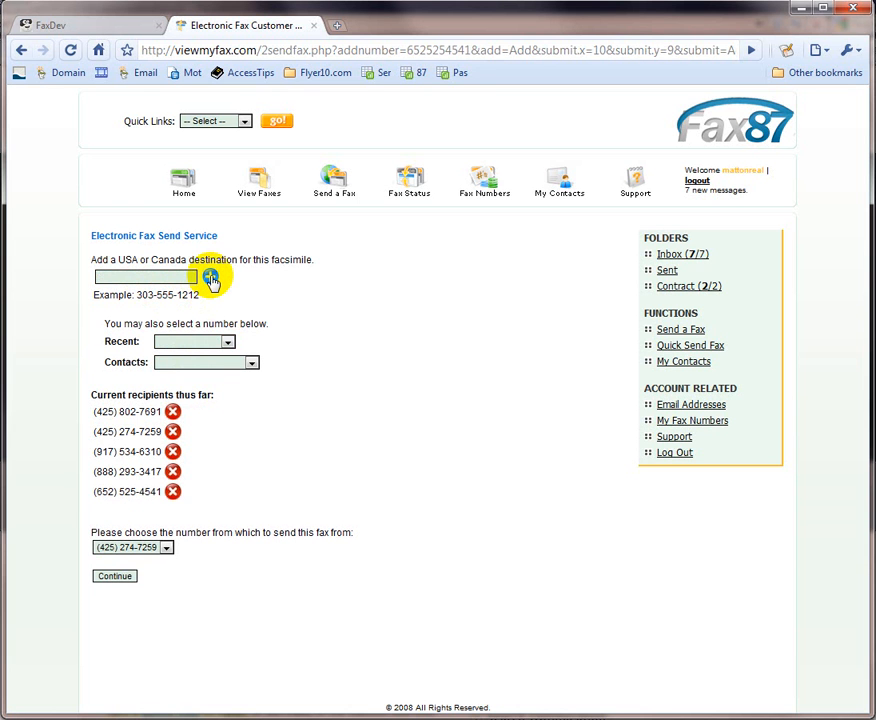
{"action": "left_click", "coordinate": [211, 277]}
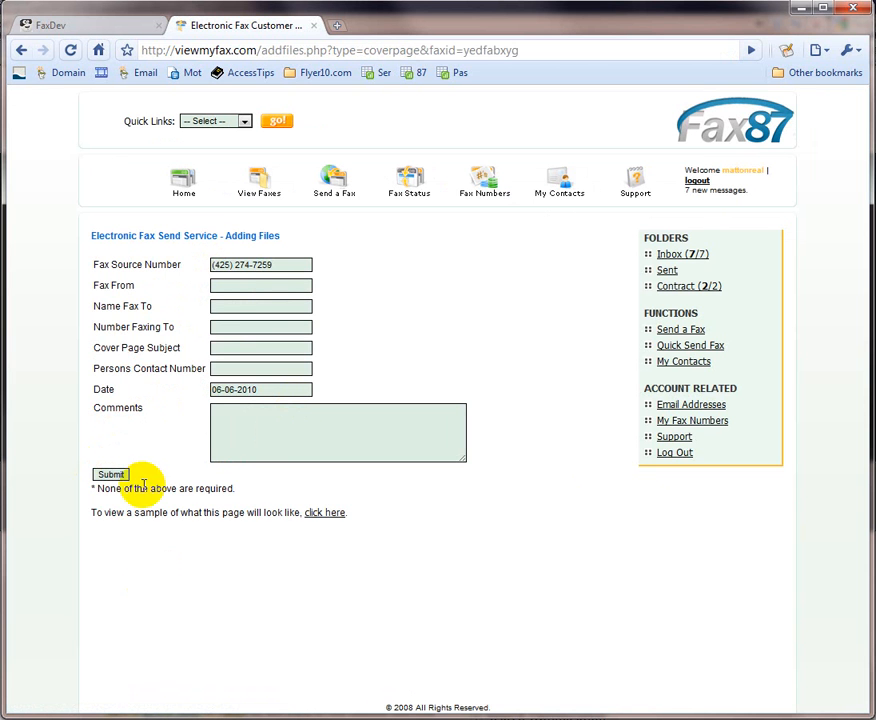
Skip the cover page, upload the shopping cart image, and start choosing another file.
{"action": "left_click", "coordinate": [110, 474]}
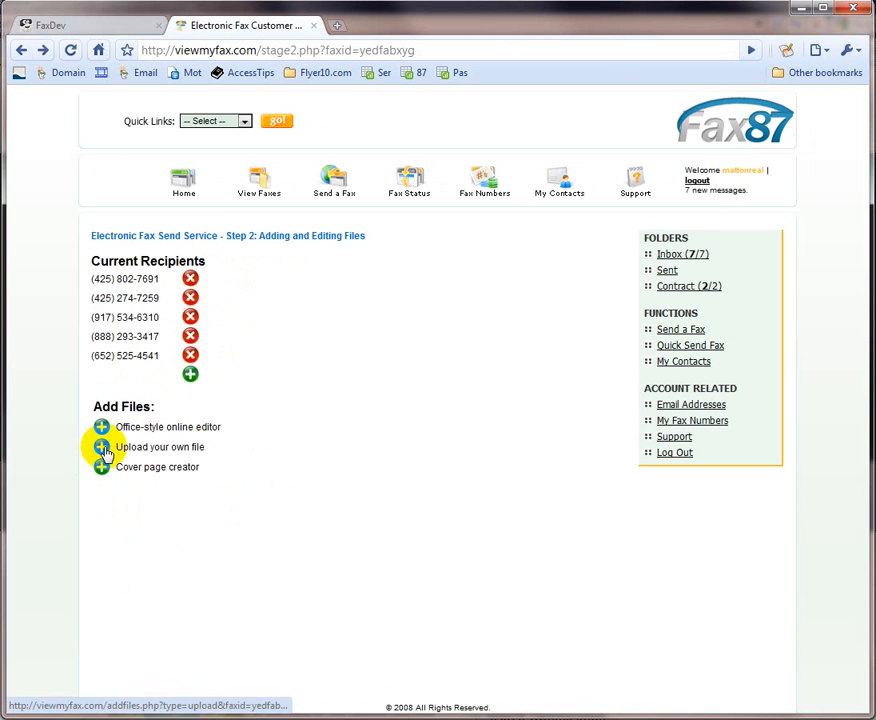
{"action": "left_click", "coordinate": [100, 447]}
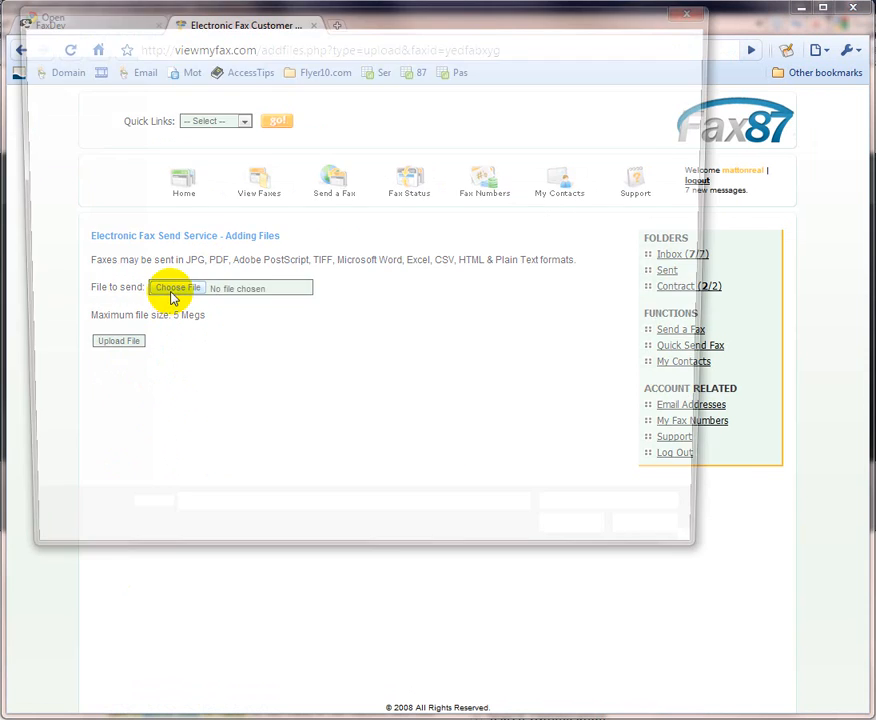
{"action": "left_click", "coordinate": [177, 288]}
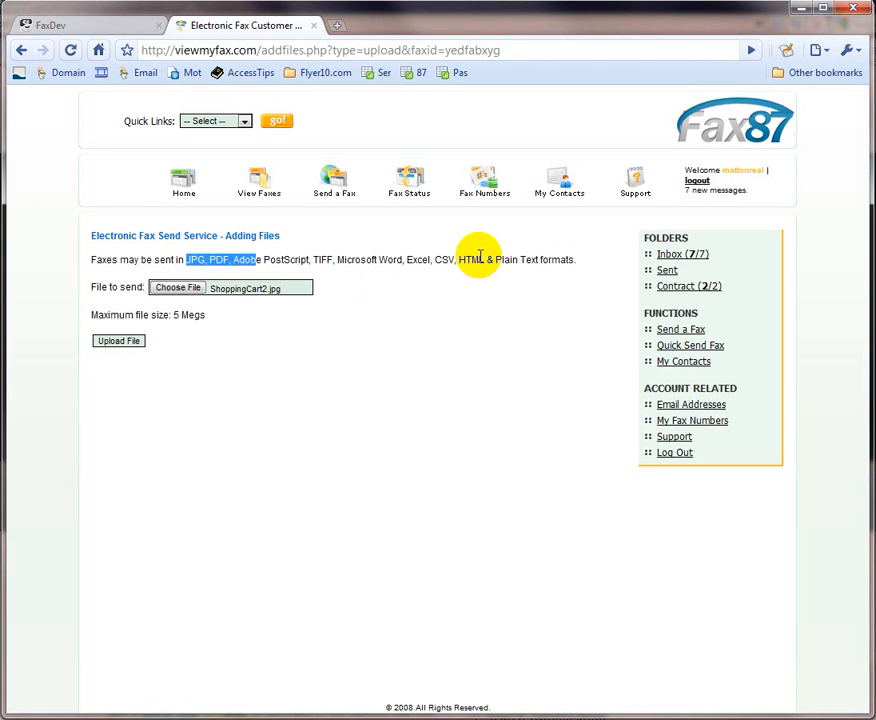
{"action": "left_click", "coordinate": [118, 340]}
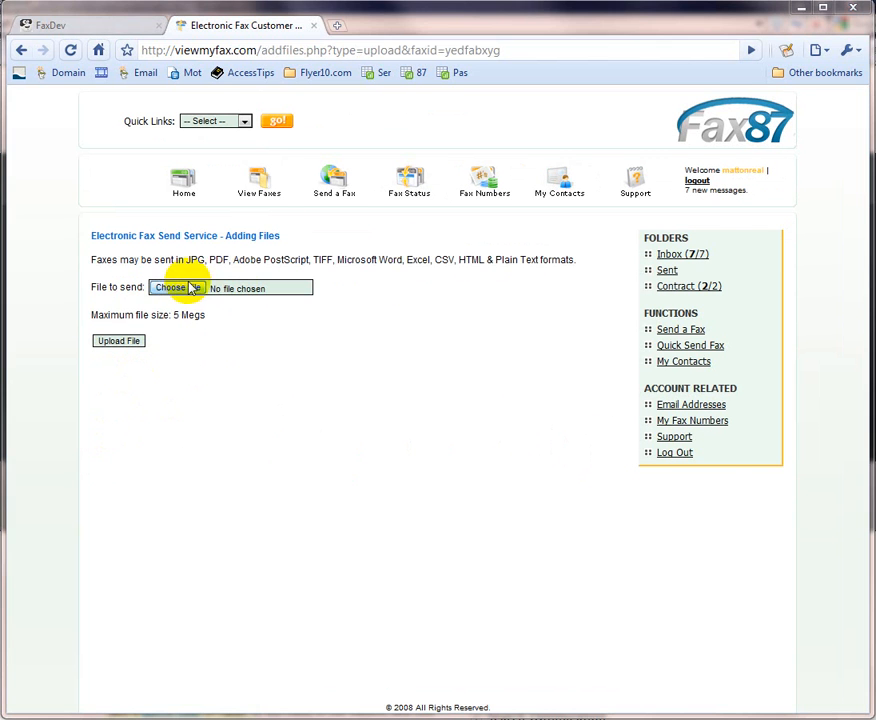
{"action": "left_click", "coordinate": [175, 288]}
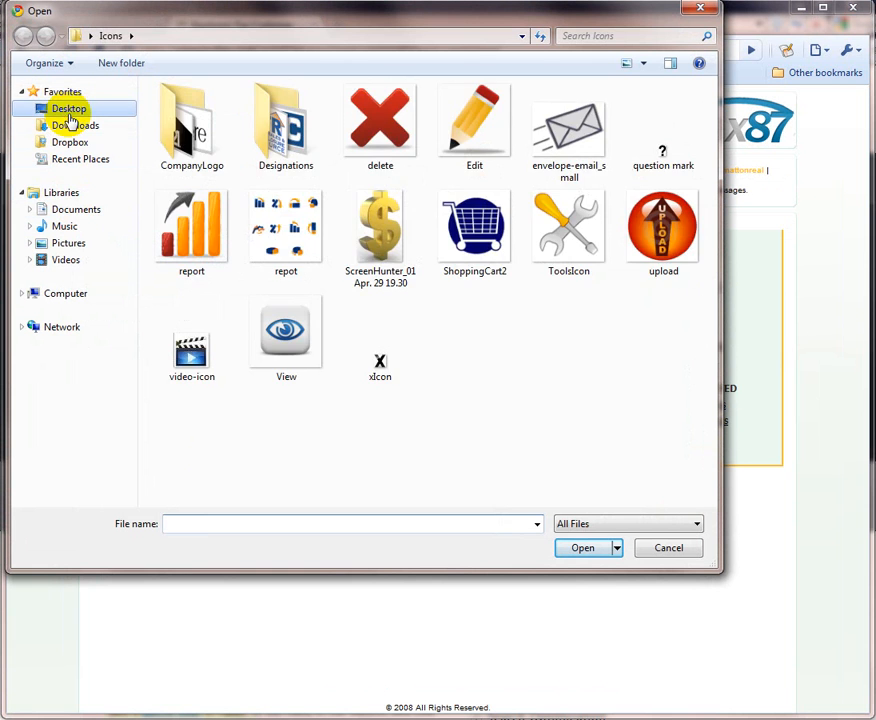
Pick the Description document from Desktop > listingmoves > NewListing as the second file.
{"action": "left_click", "coordinate": [69, 108]}
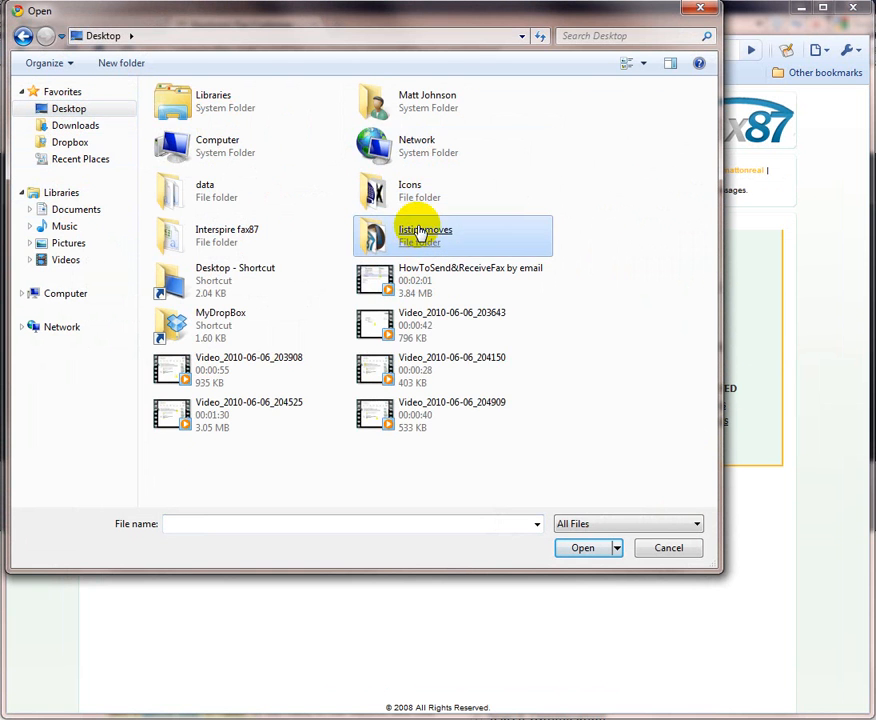
{"action": "double_click", "coordinate": [425, 235]}
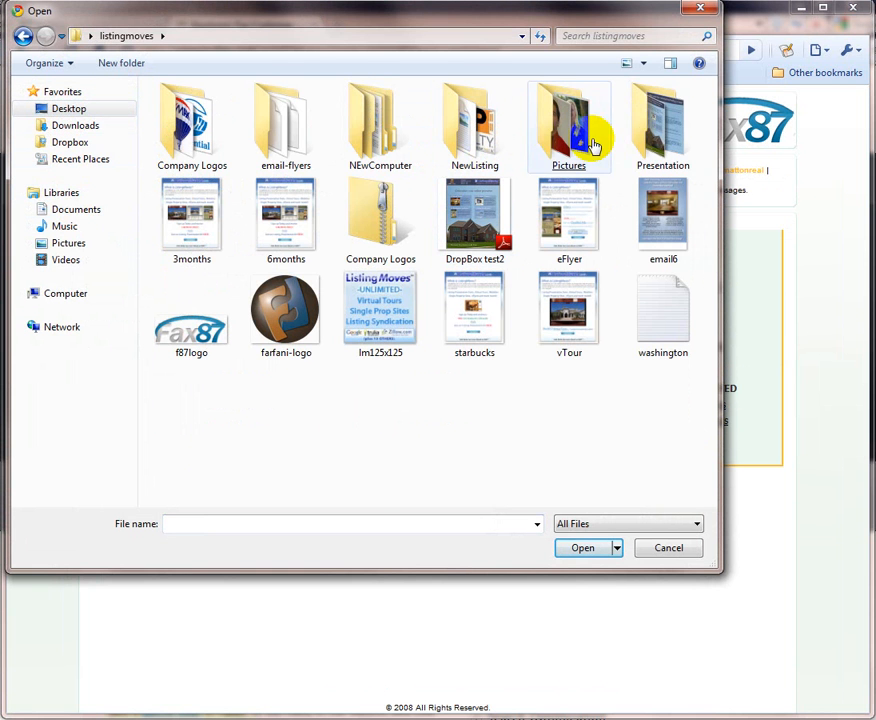
{"action": "double_click", "coordinate": [474, 120]}
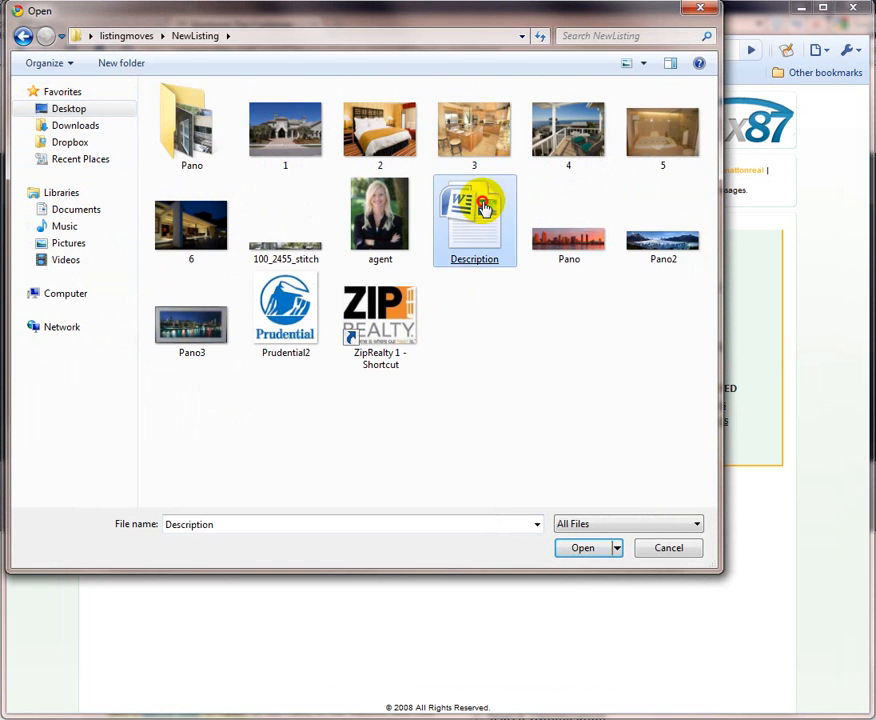
{"action": "left_click", "coordinate": [582, 547]}
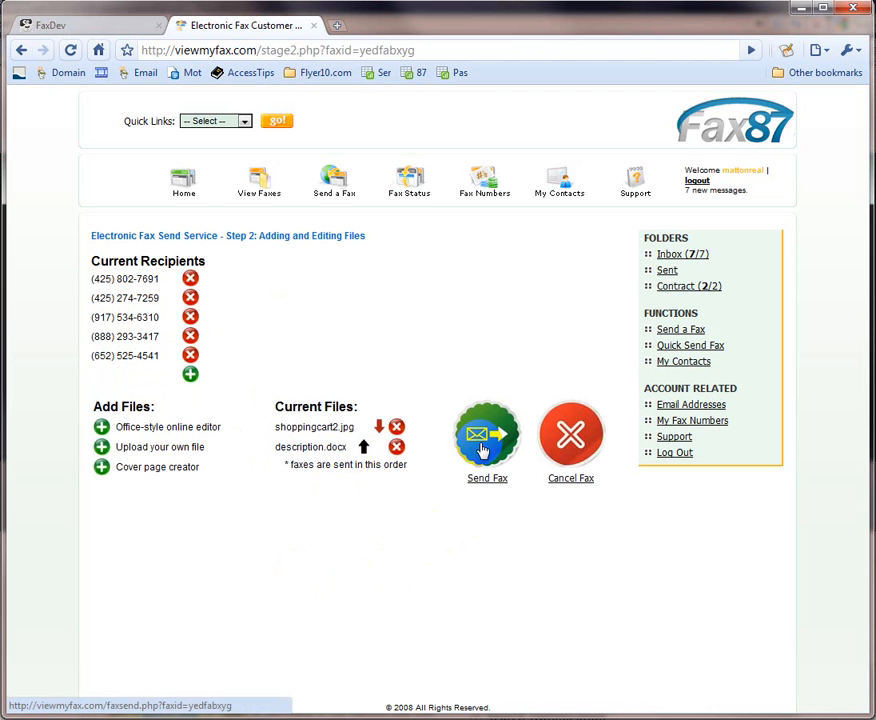
{"action": "mouse_move", "coordinate": [483, 450]}
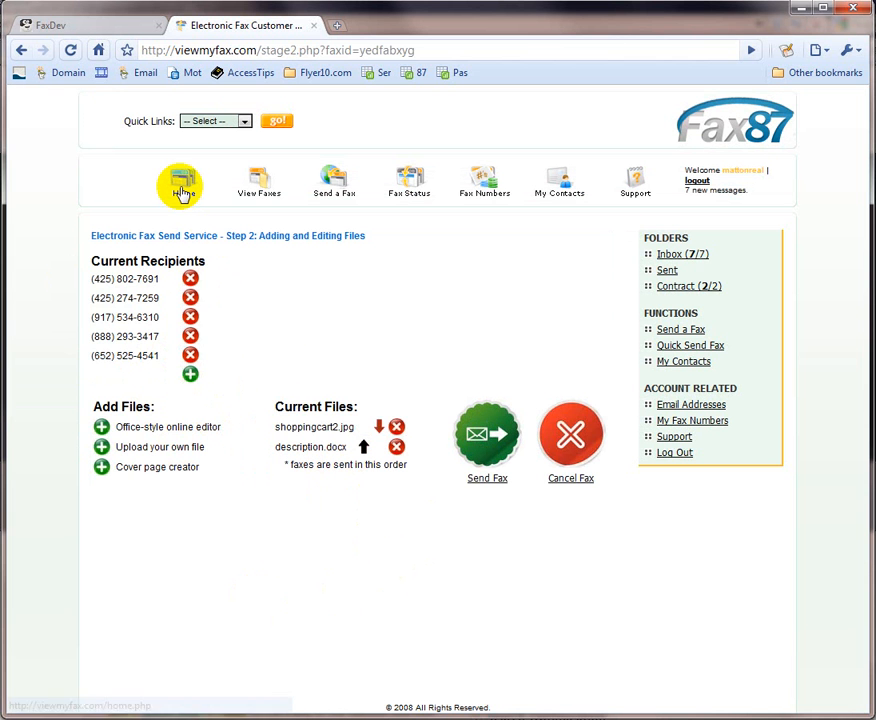
{"action": "left_click", "coordinate": [181, 183]}
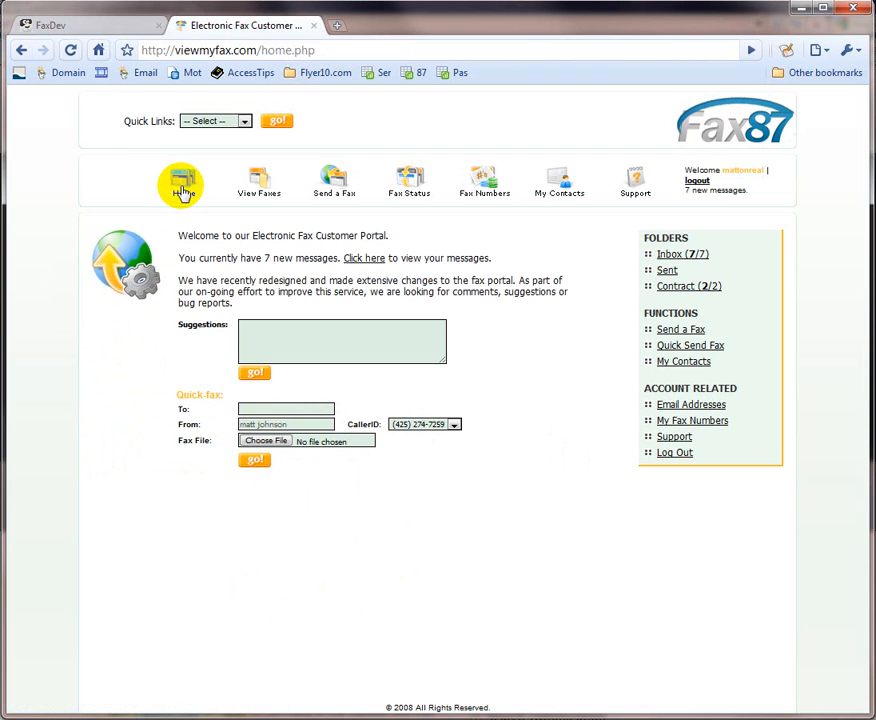
{"action": "left_click", "coordinate": [334, 180]}
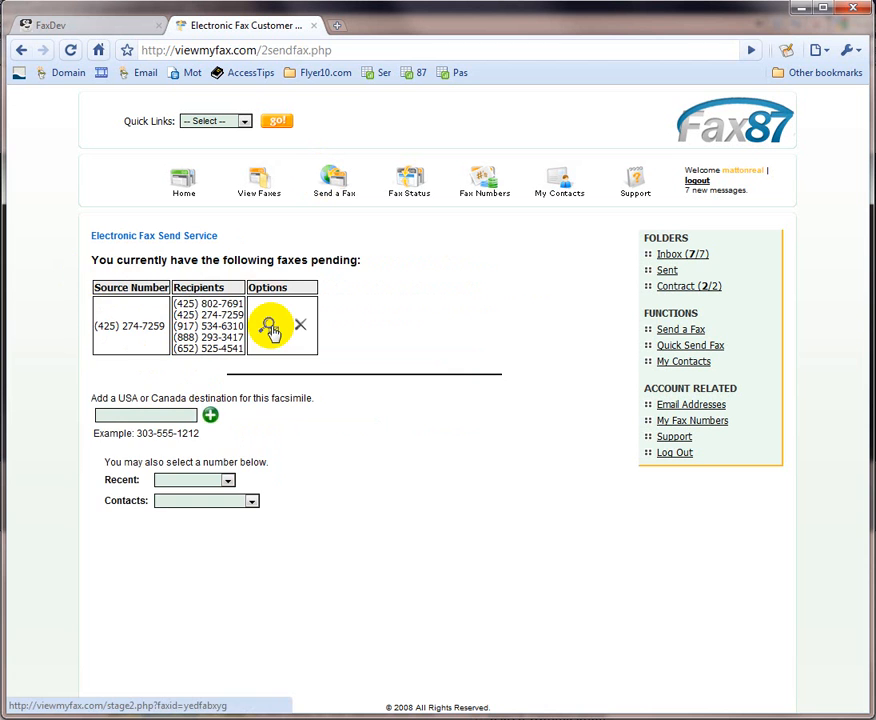
{"action": "left_click", "coordinate": [272, 326]}
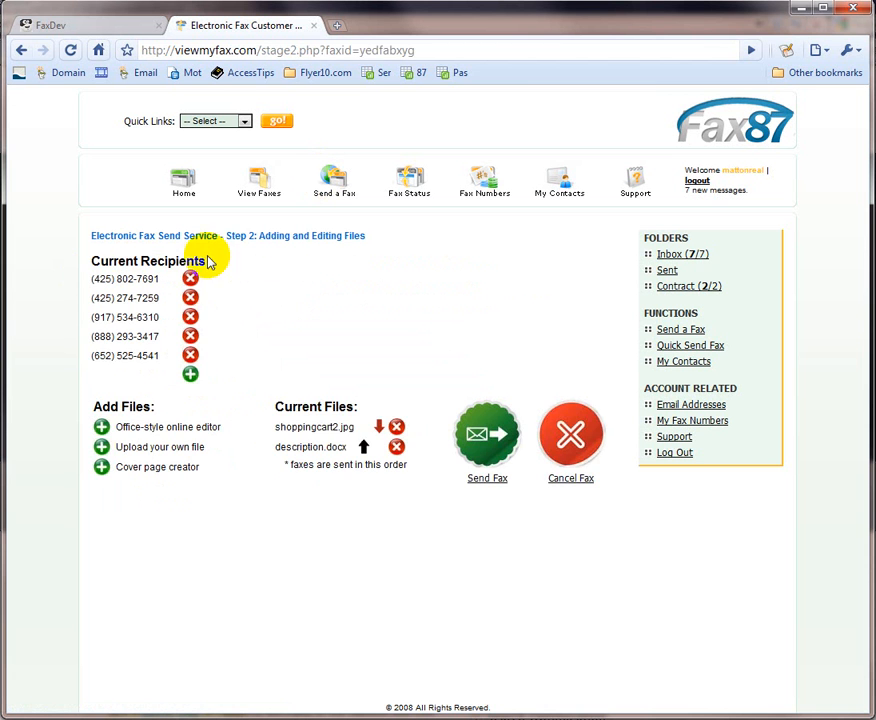
{"action": "mouse_move", "coordinate": [278, 333]}
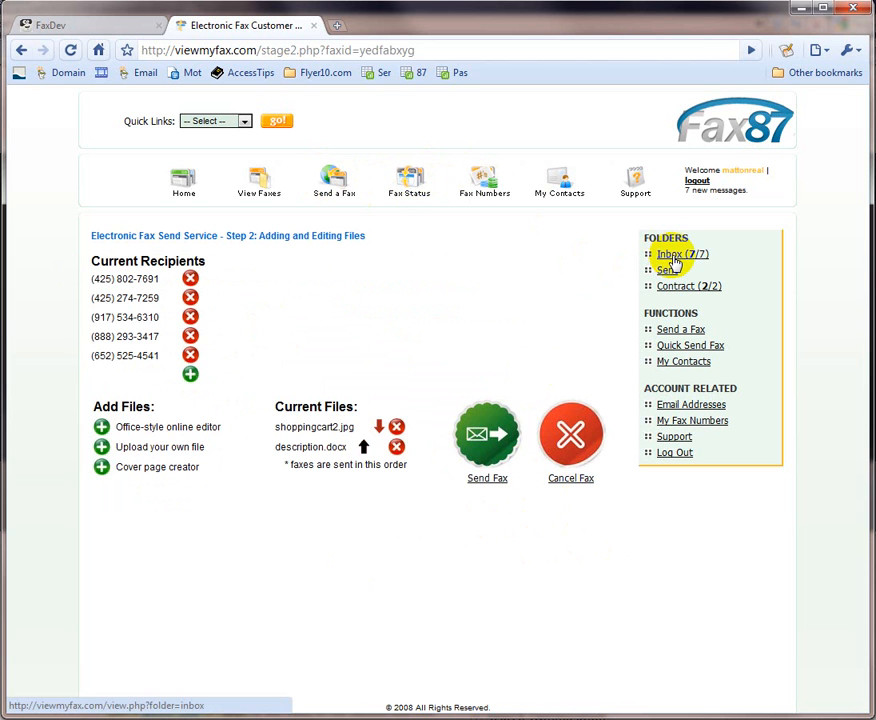
Open the Inbox folder to view the seven received faxes.
{"action": "left_click", "coordinate": [670, 254]}
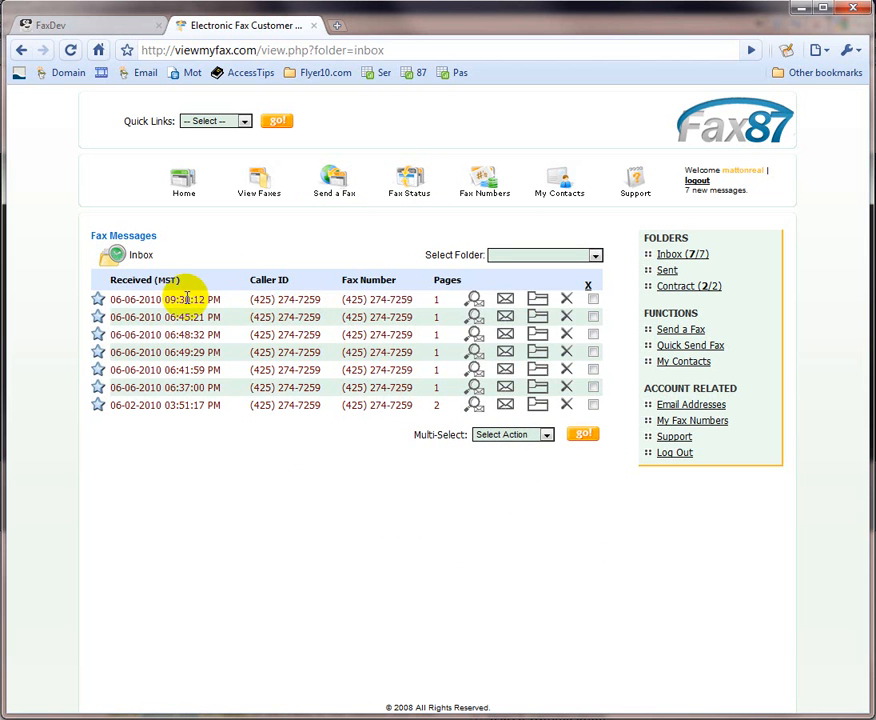
{"action": "mouse_move", "coordinate": [375, 317]}
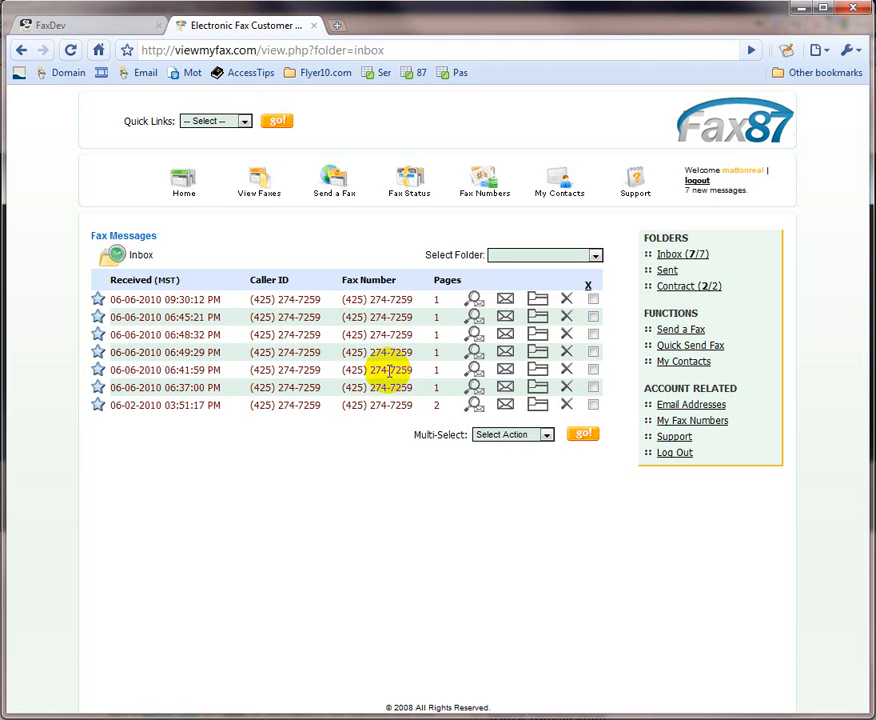
{"action": "mouse_move", "coordinate": [436, 350]}
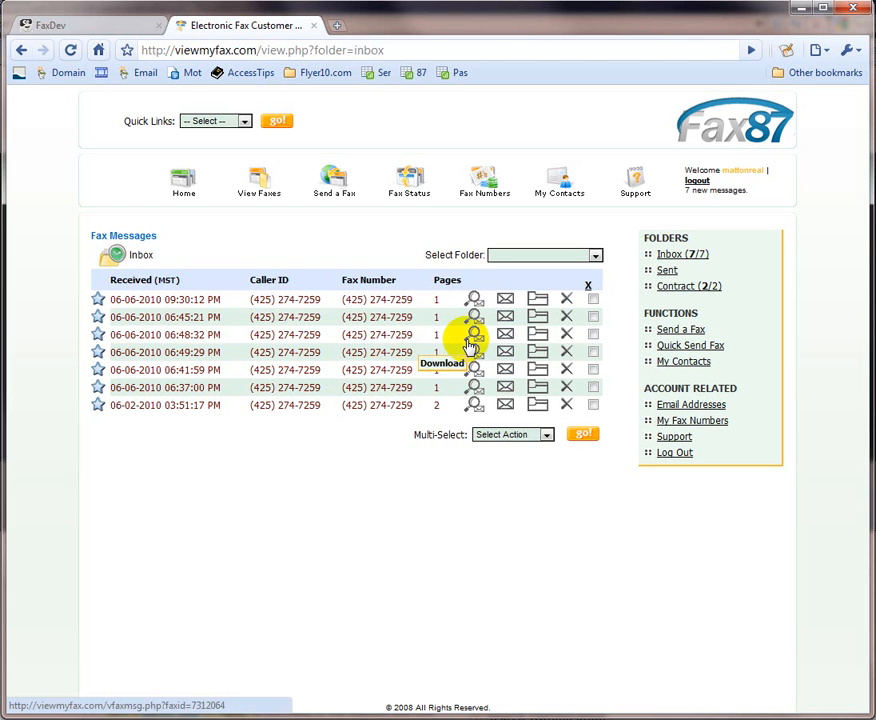
{"action": "mouse_move", "coordinate": [388, 352]}
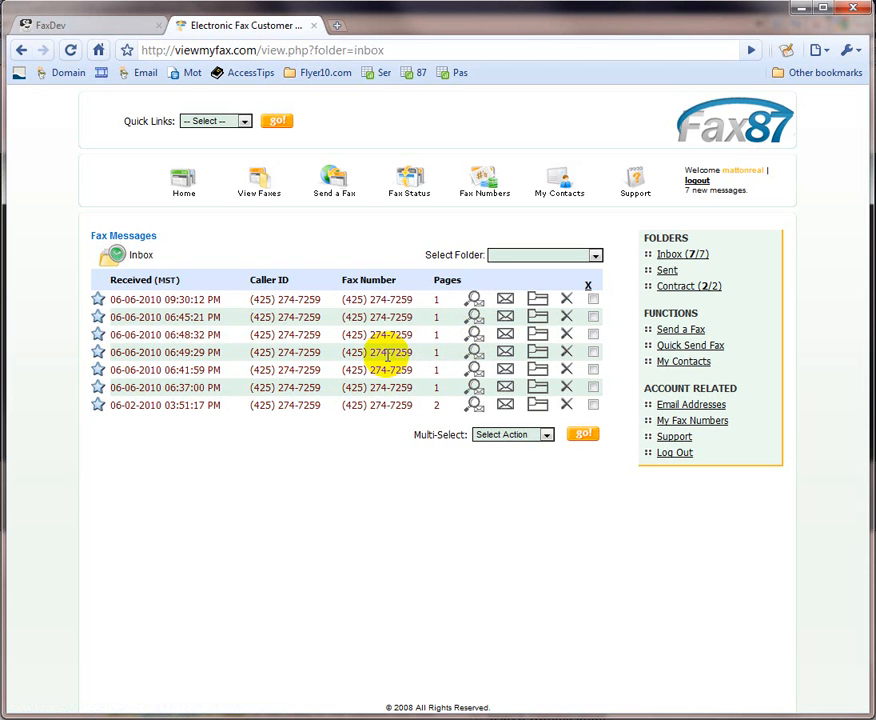